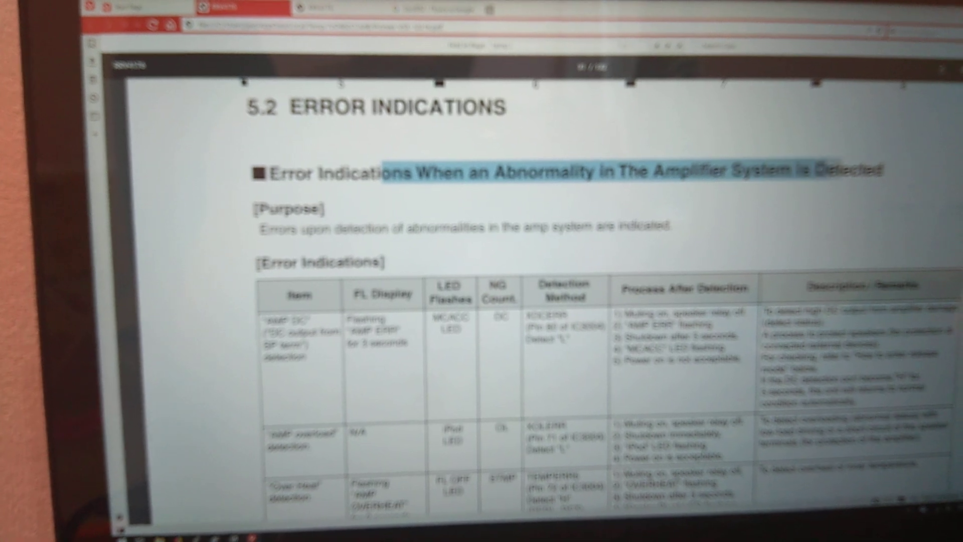
{"action": "scroll", "scroll_direction": "down", "scroll_amount": 3}
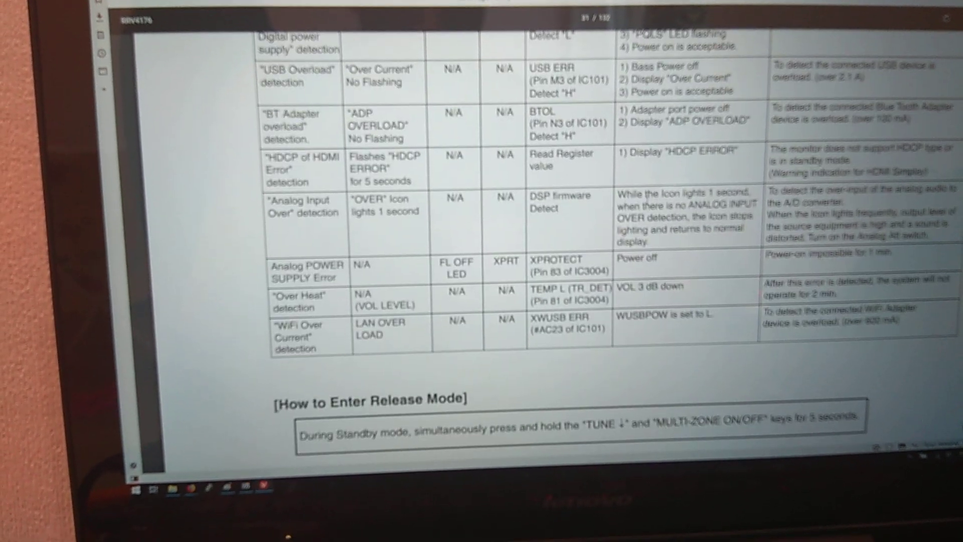
{"action": "scroll", "scroll_direction": "down", "scroll_amount": 3}
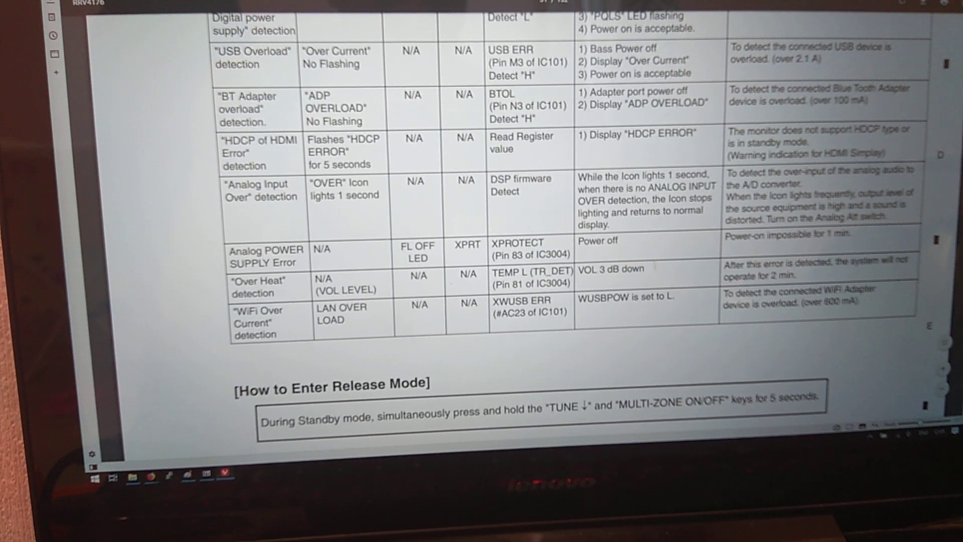
{"action": "scroll", "scroll_direction": "down", "scroll_amount": 3}
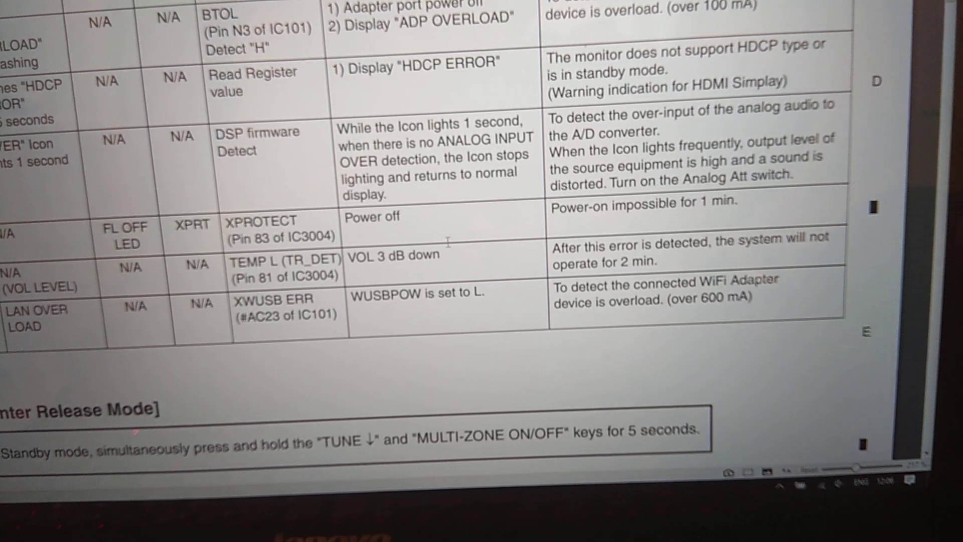
{"action": "scroll", "scroll_direction": "down", "scroll_amount": 3}
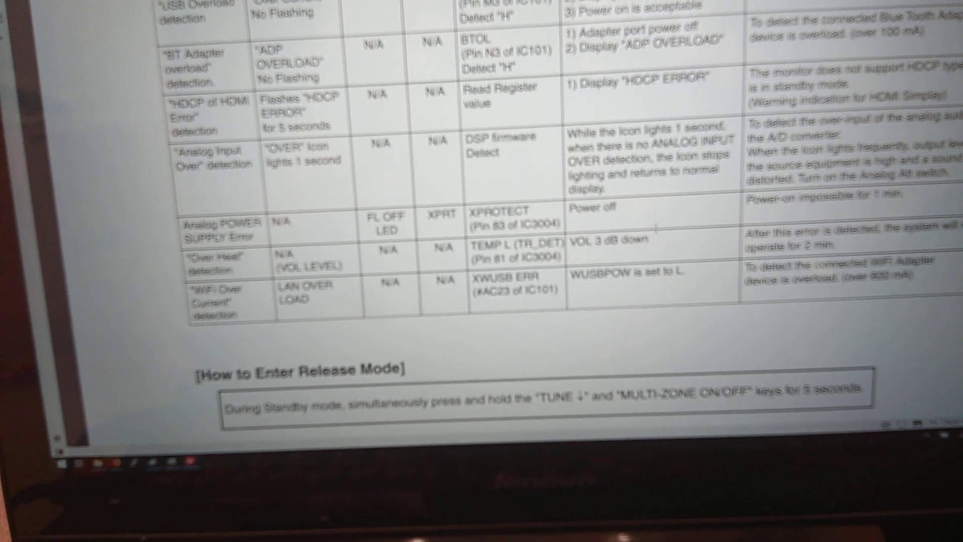
{"action": "scroll", "scroll_direction": "down", "scroll_amount": 3}
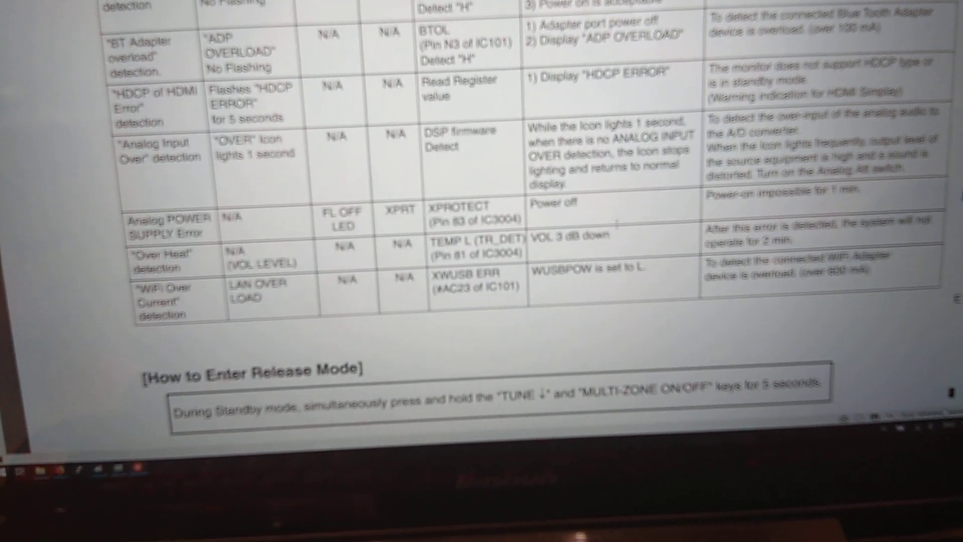